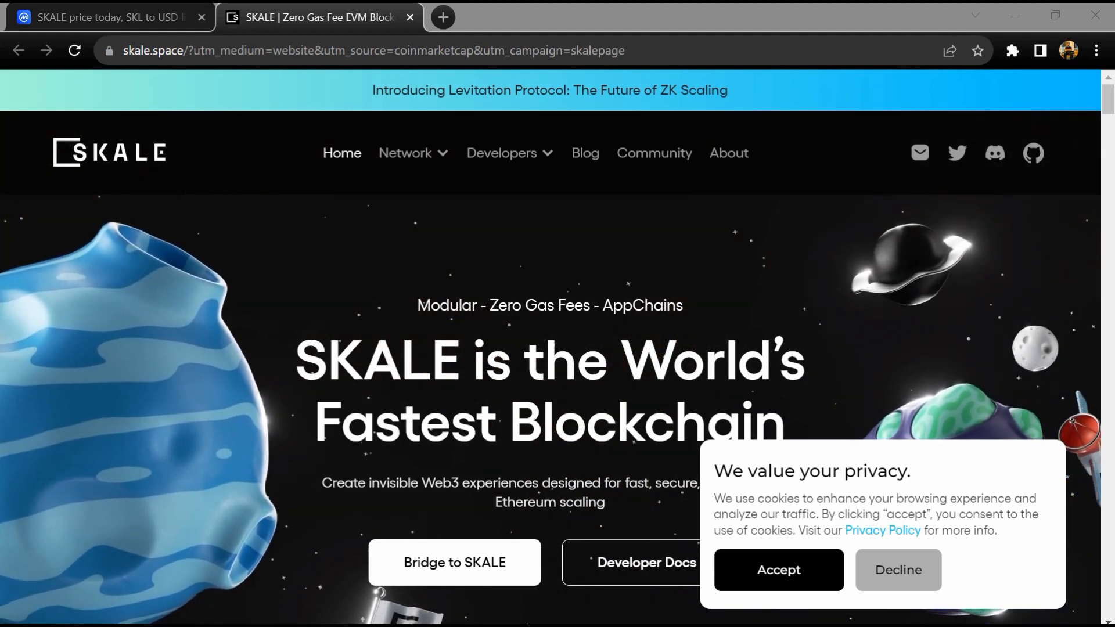
Accept the cookie notice and scroll the SKALE homepage down to 'Built for Billions of Users'
scroll("down", 3)
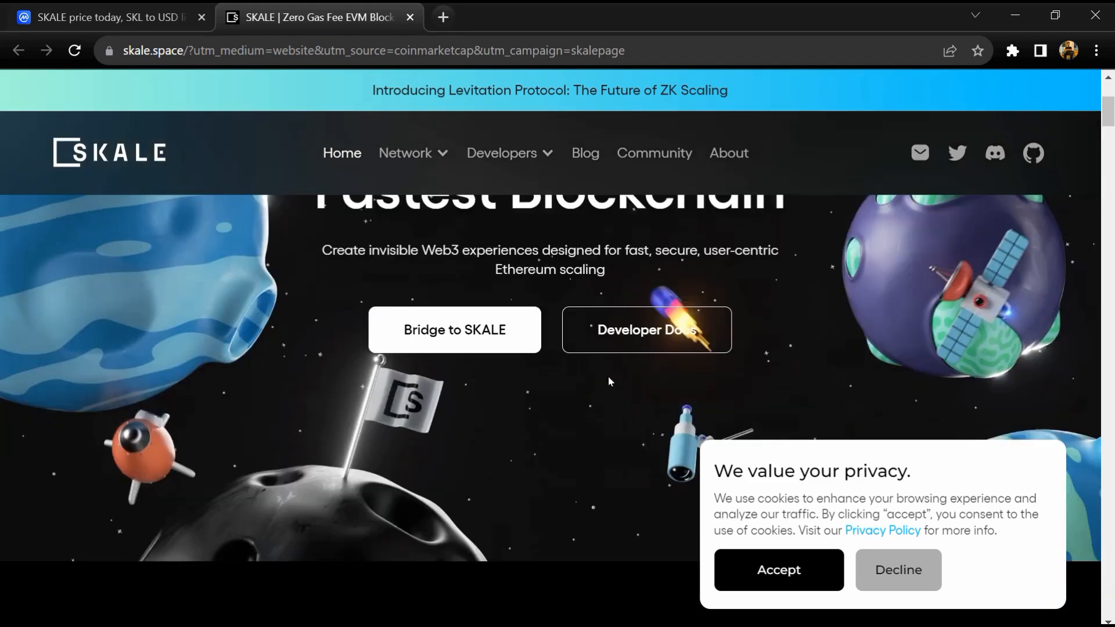
scroll("down", 3)
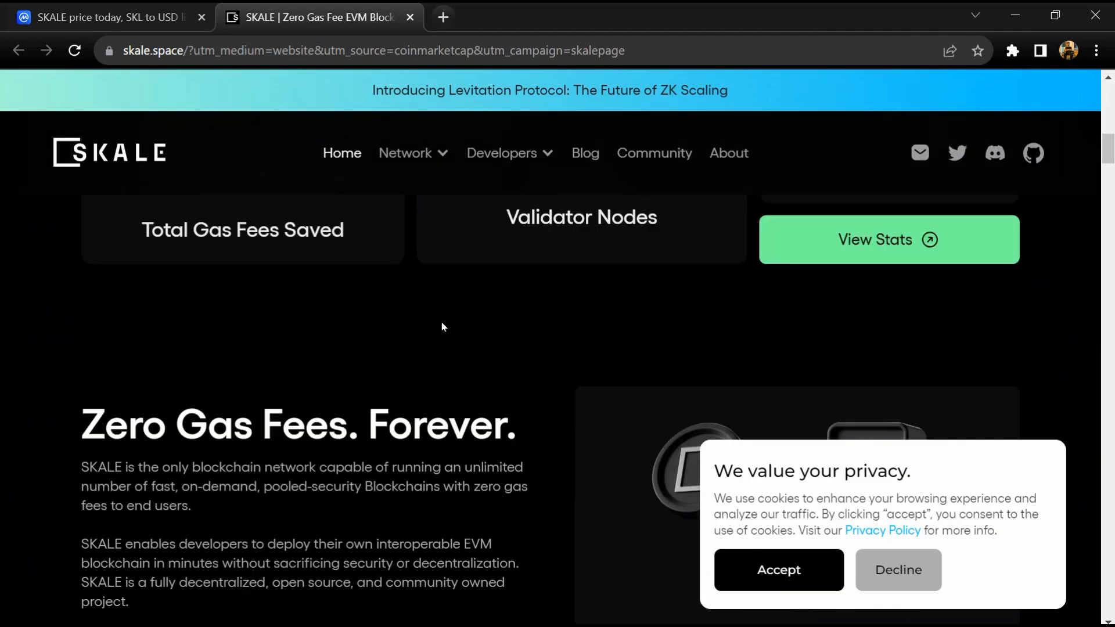
left_click(777, 570)
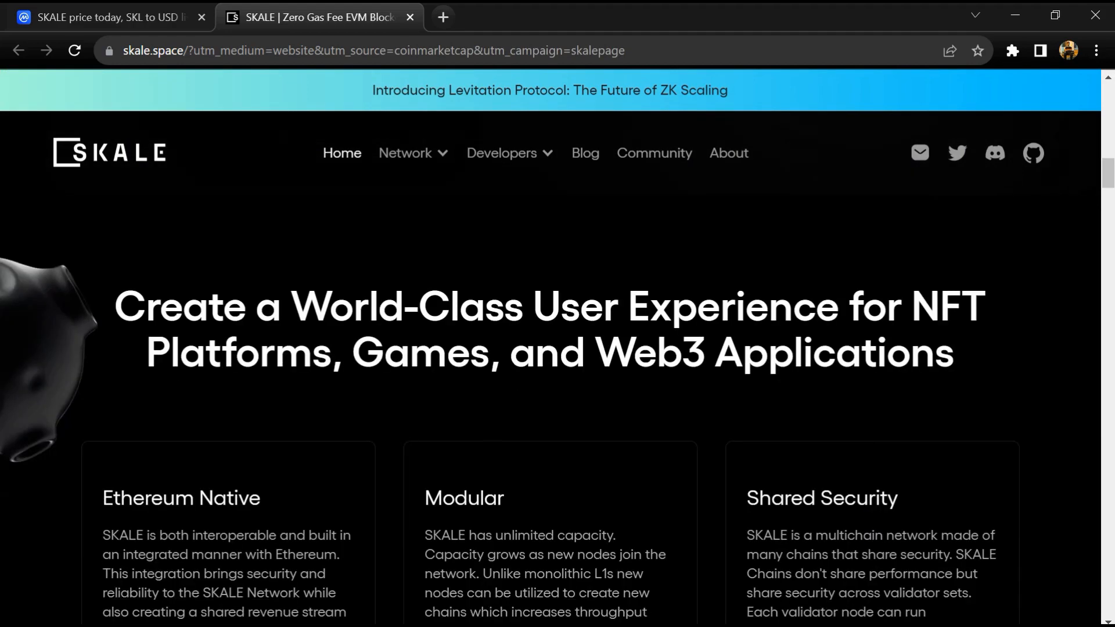
scroll("down", 3)
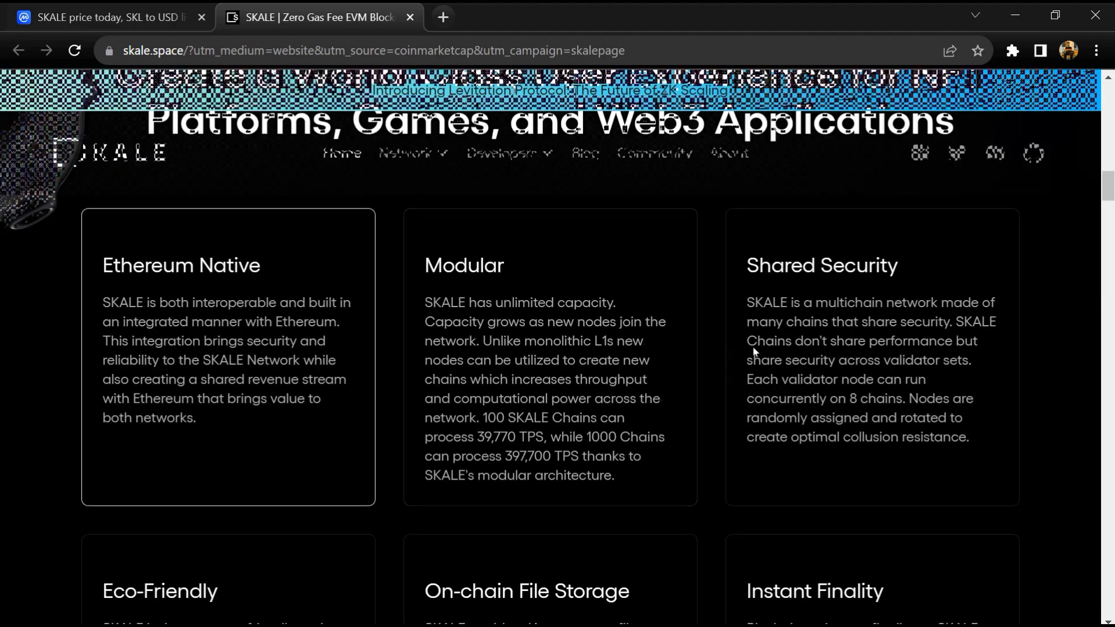
scroll("down", 3)
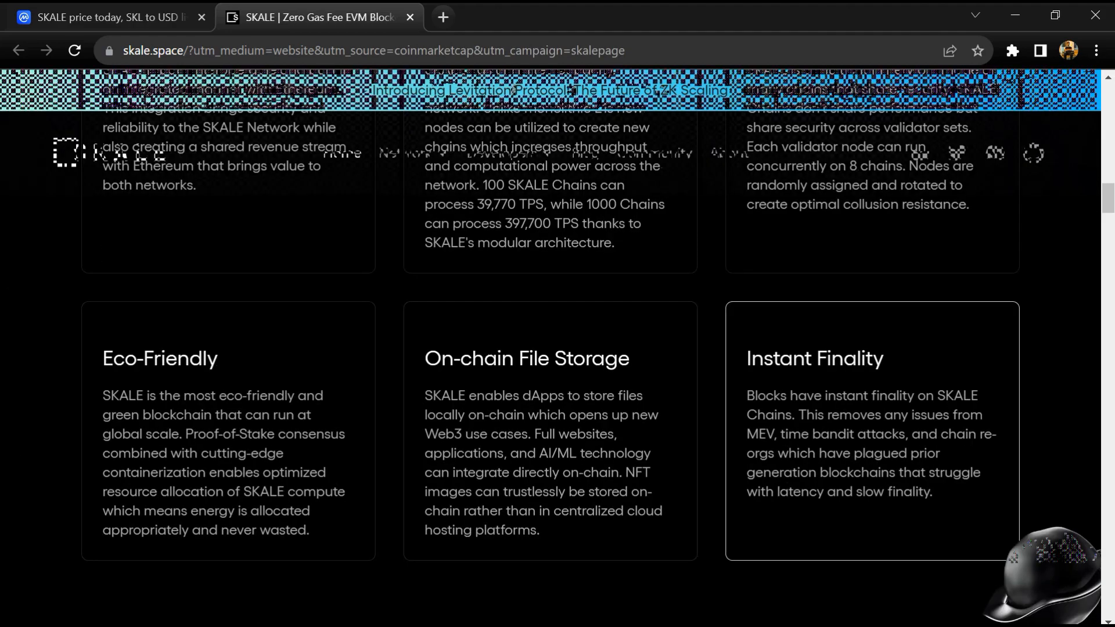
scroll("down", 3)
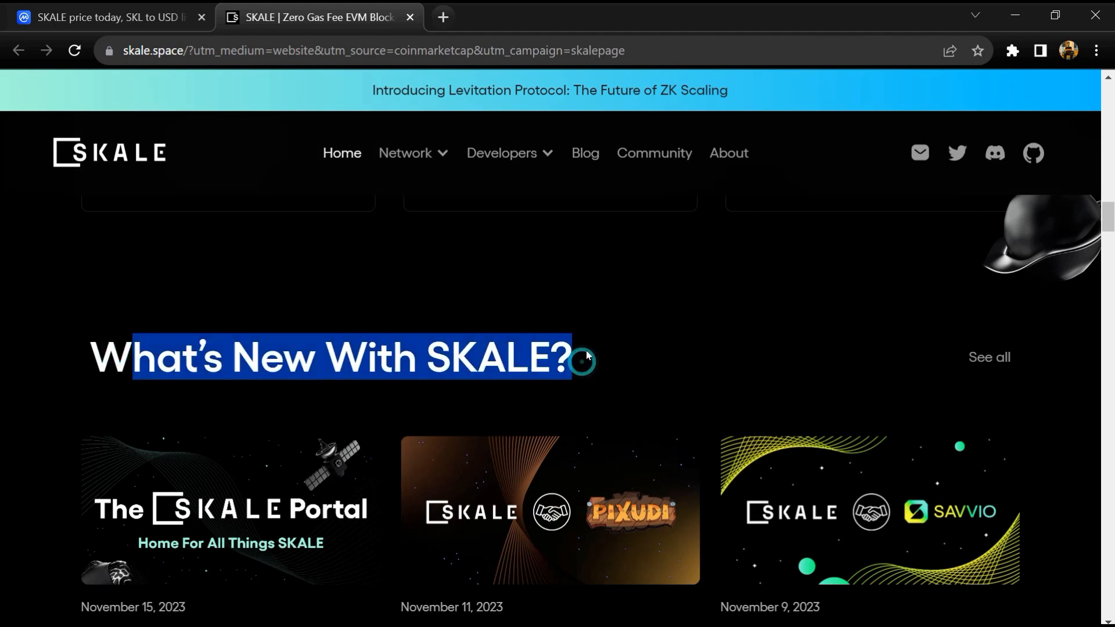
scroll("down", 3)
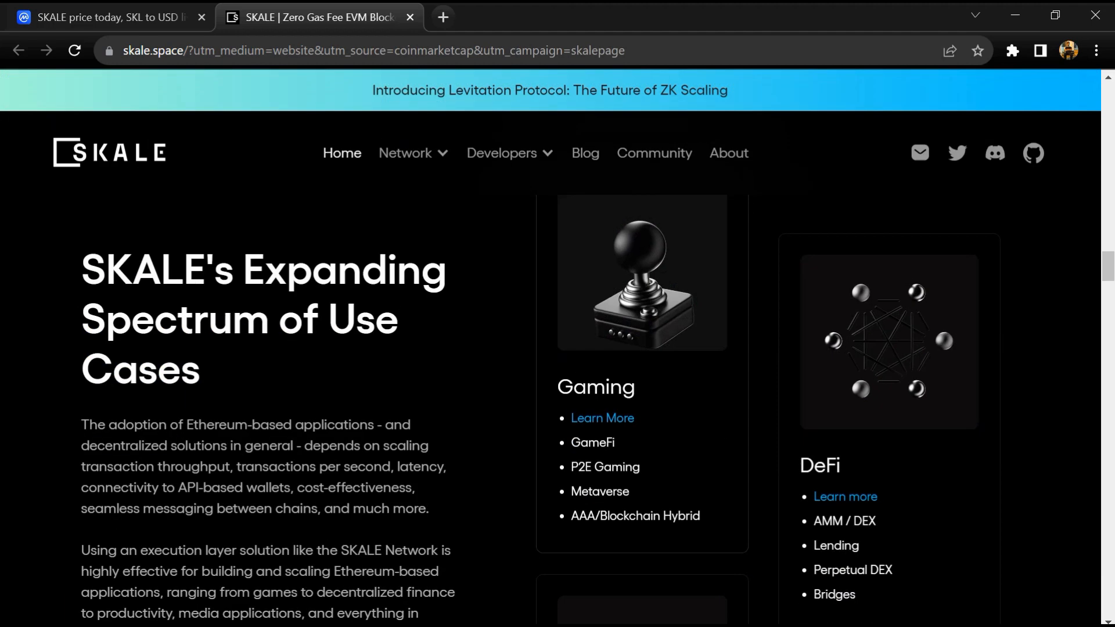
scroll("down", 3)
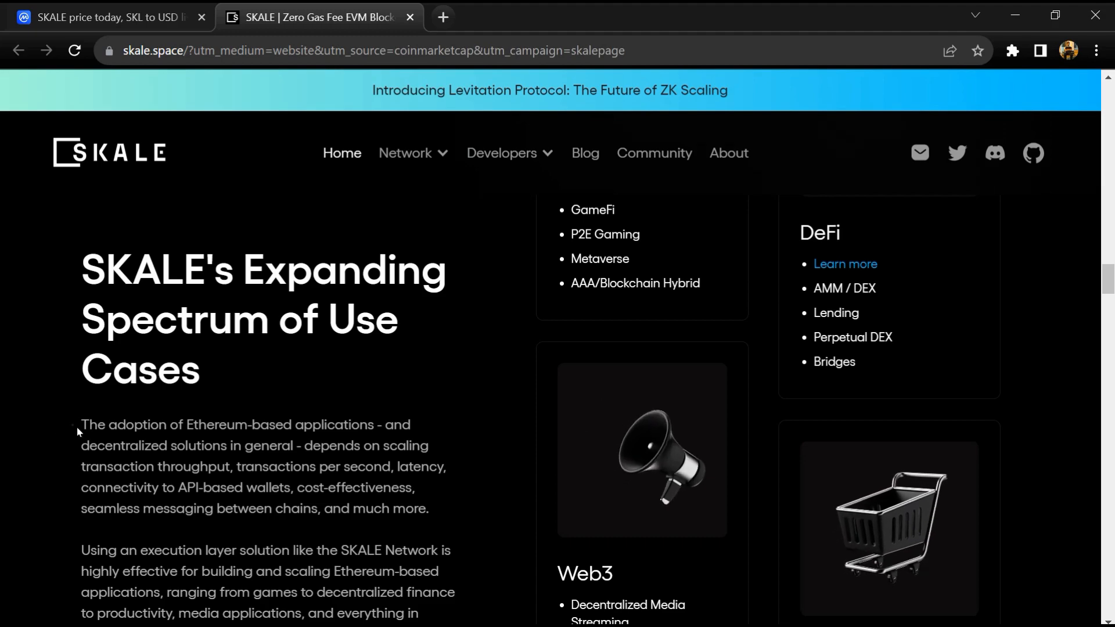
scroll("down", 3)
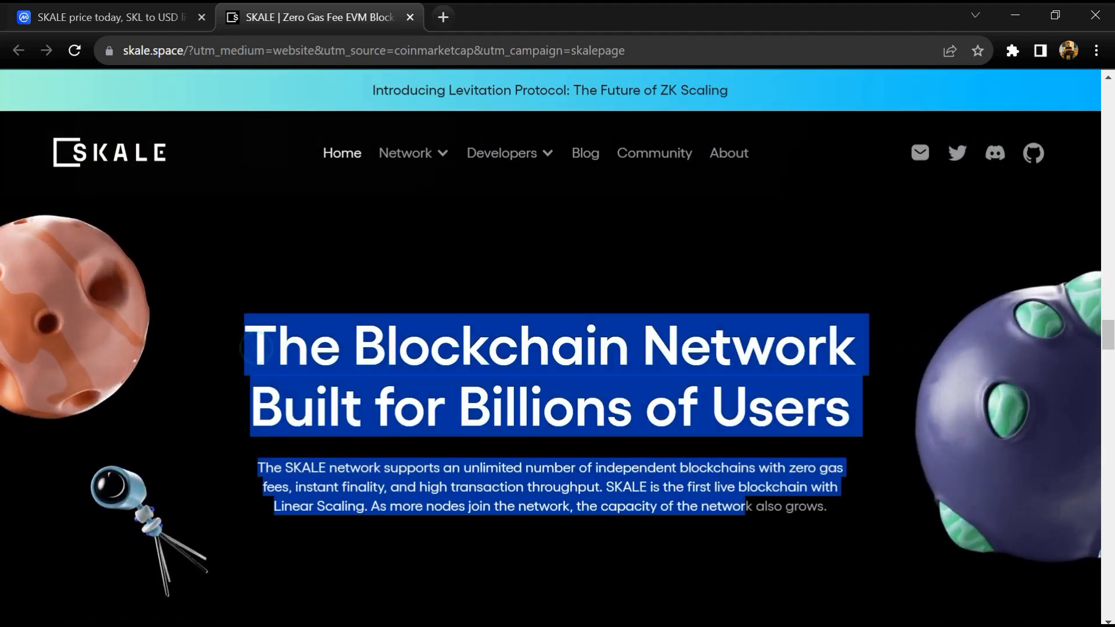
scroll("down", 3)
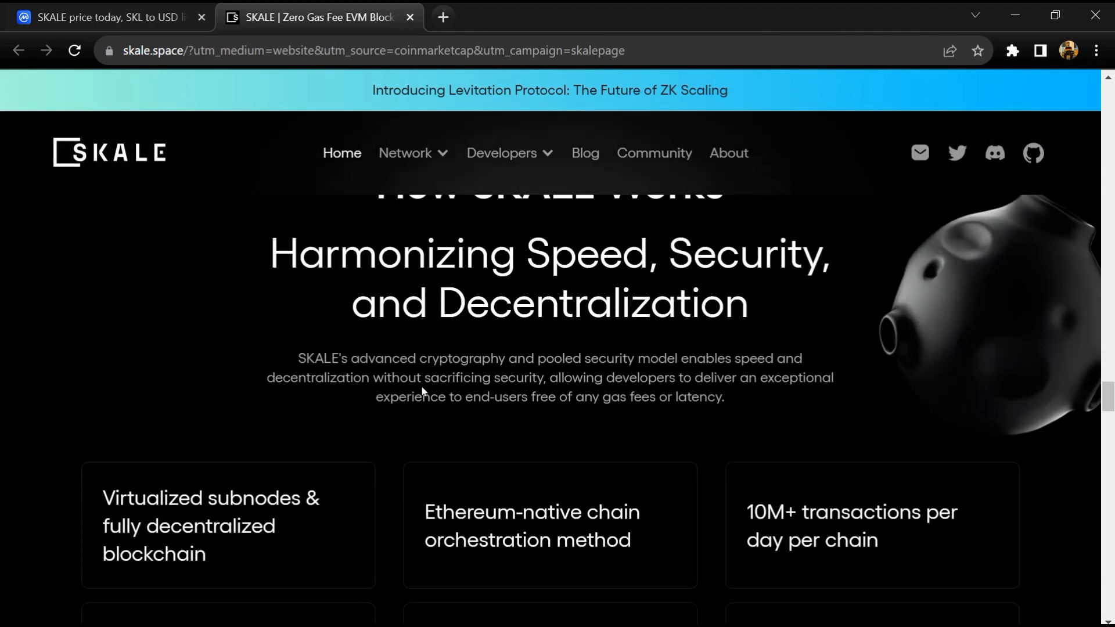
scroll("down", 3)
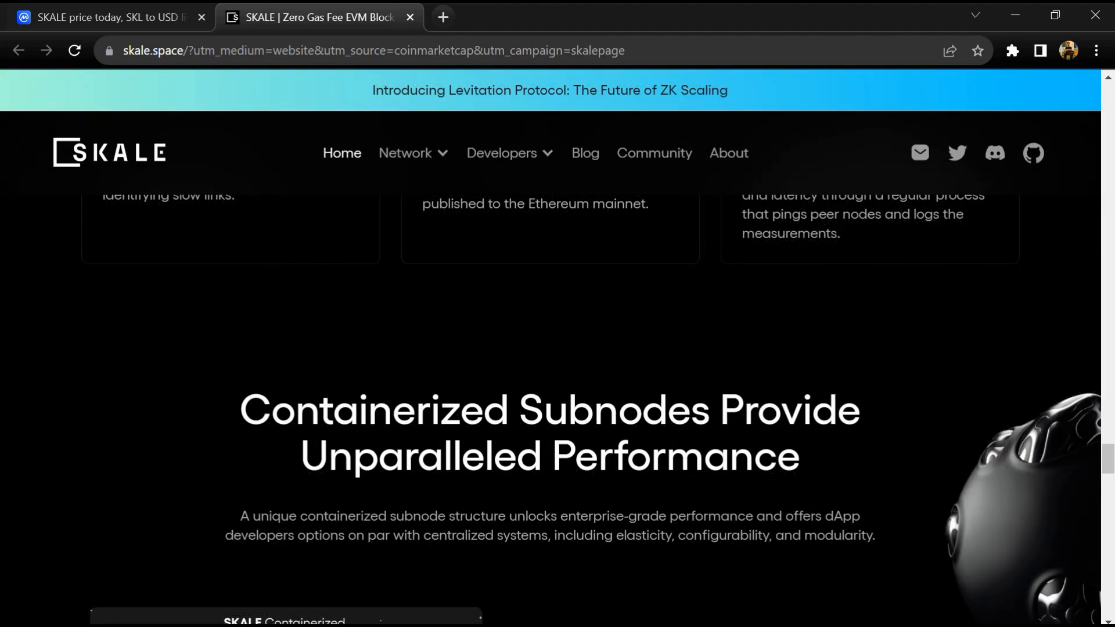
scroll("down", 3)
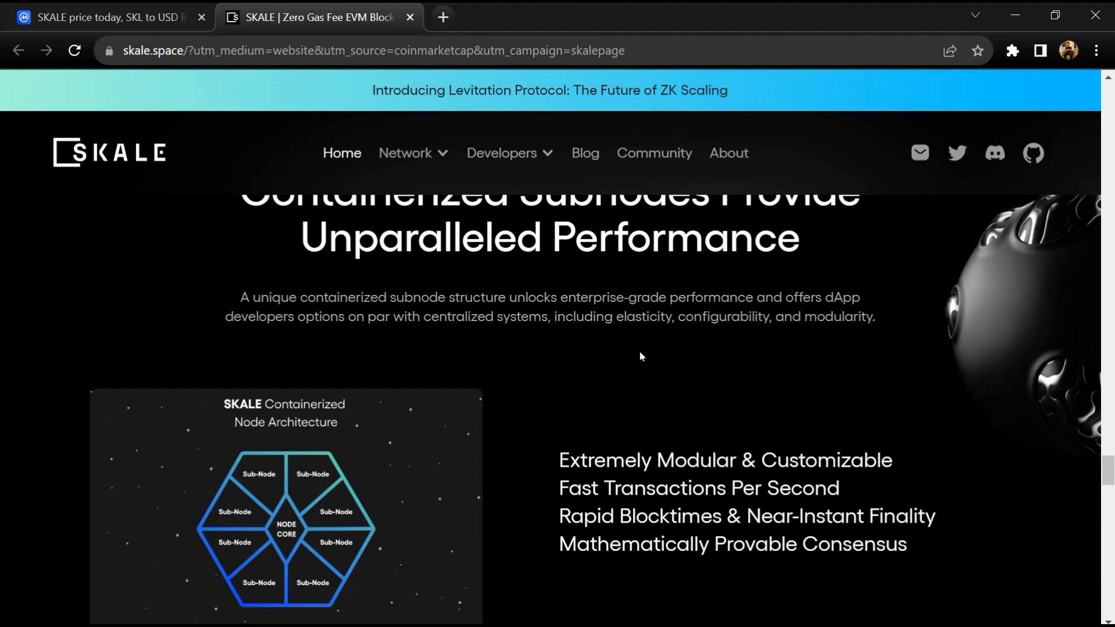
scroll("down", 3)
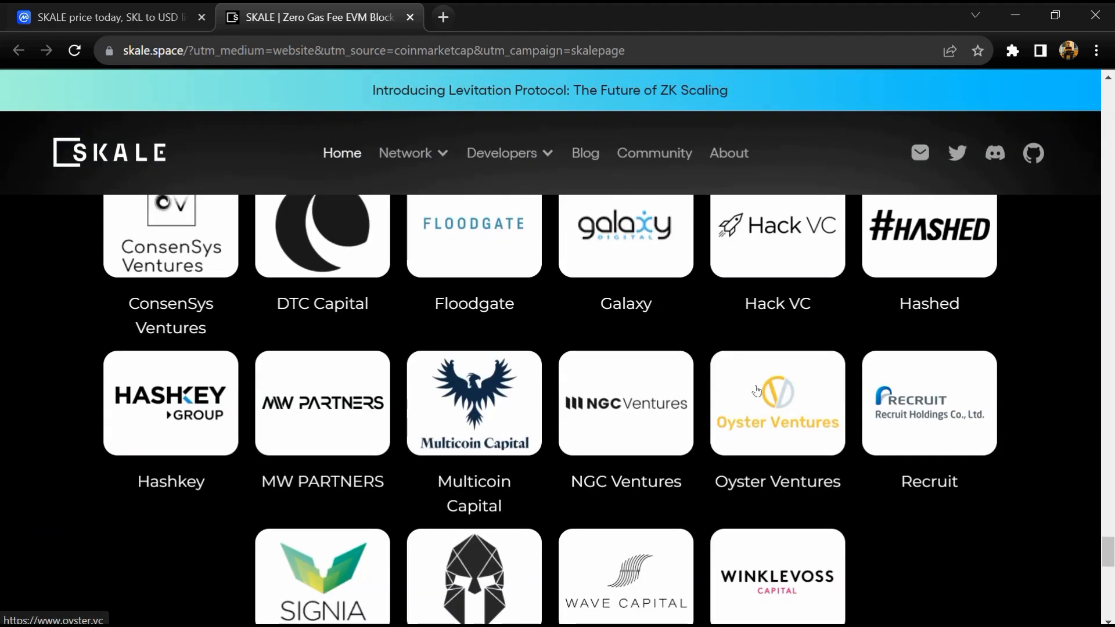
scroll("down", 3)
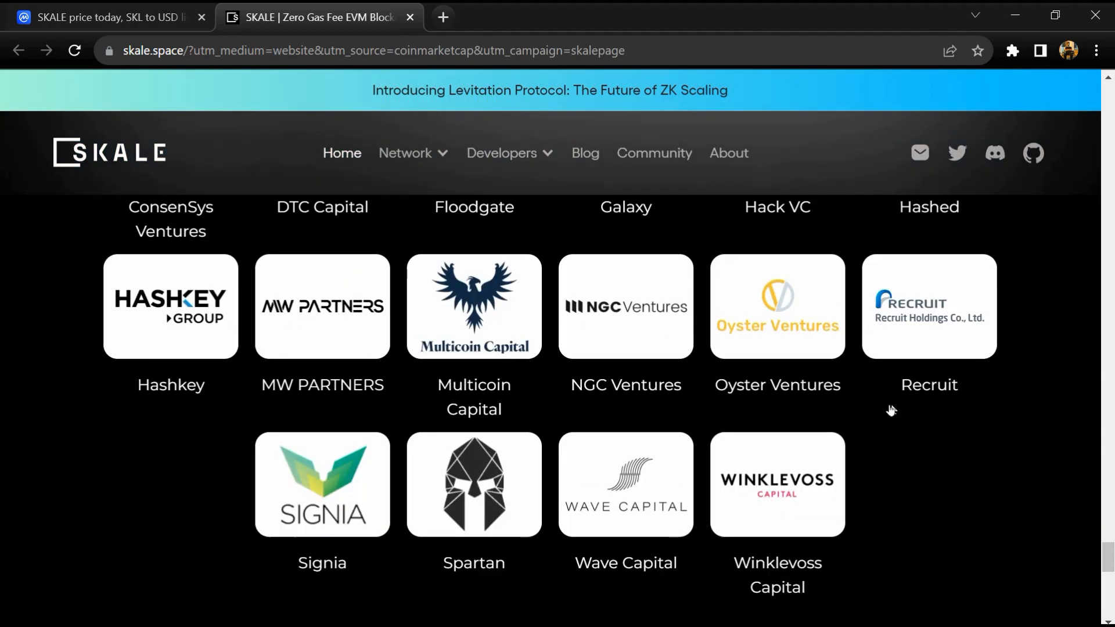
scroll("up", 3)
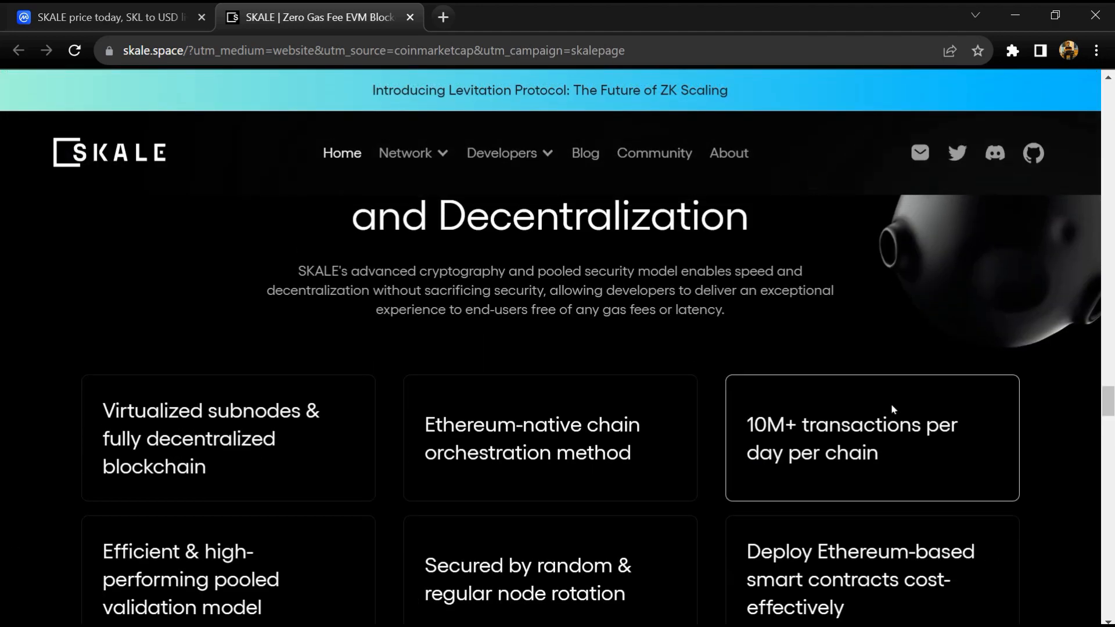
scroll("down", 3)
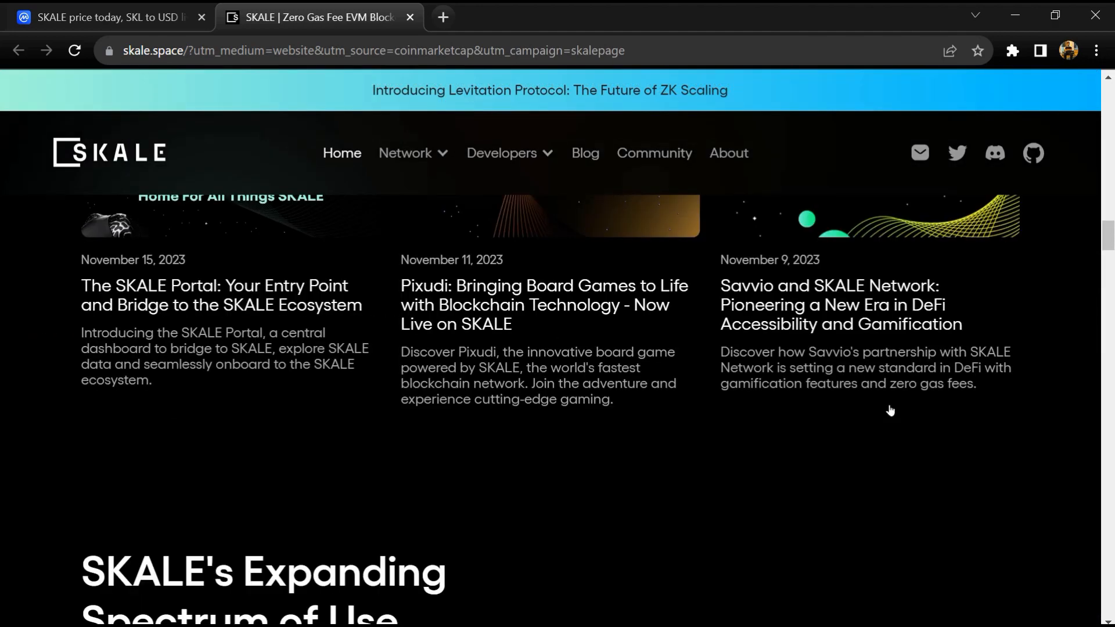
scroll("up", 3)
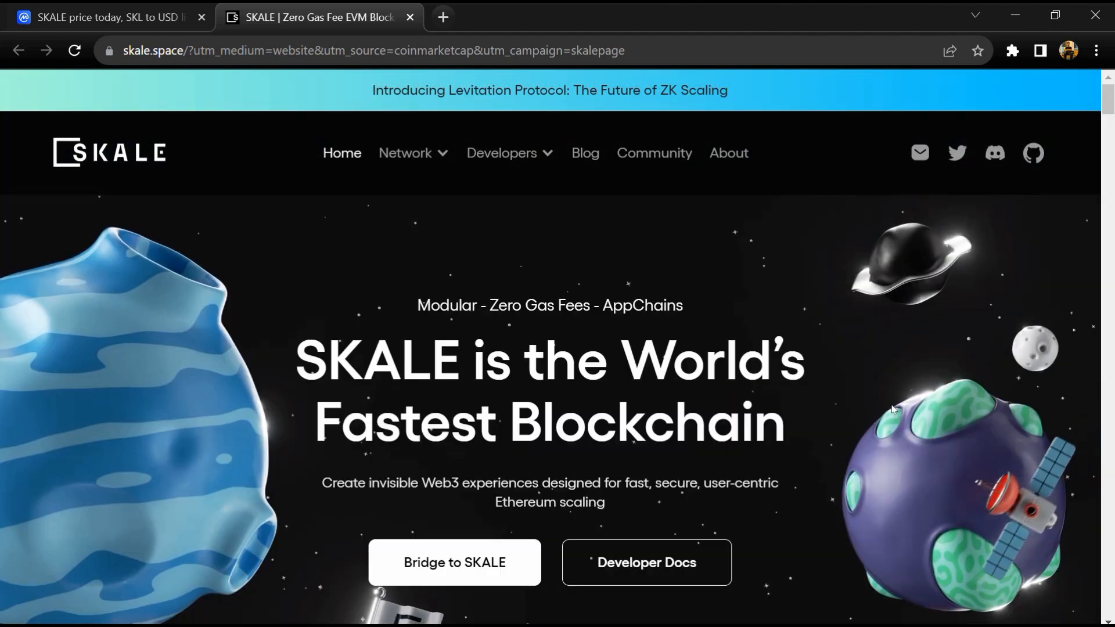
Scroll skale.space to the footer and back to the blog posts, then return to CoinMarketCap
left_click(405, 152)
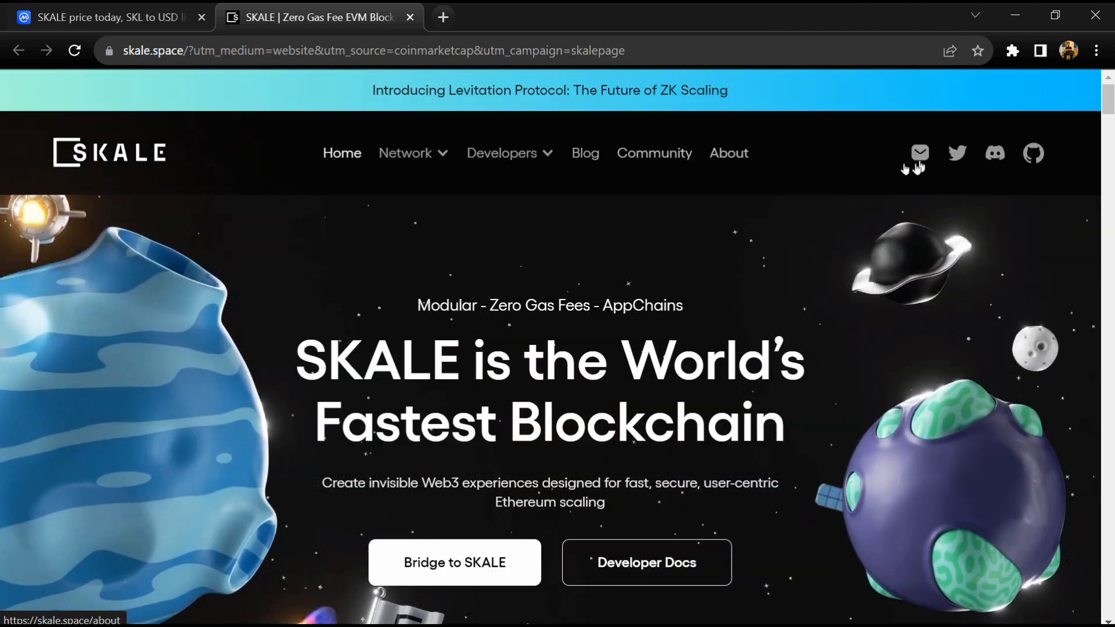
scroll("down", 3)
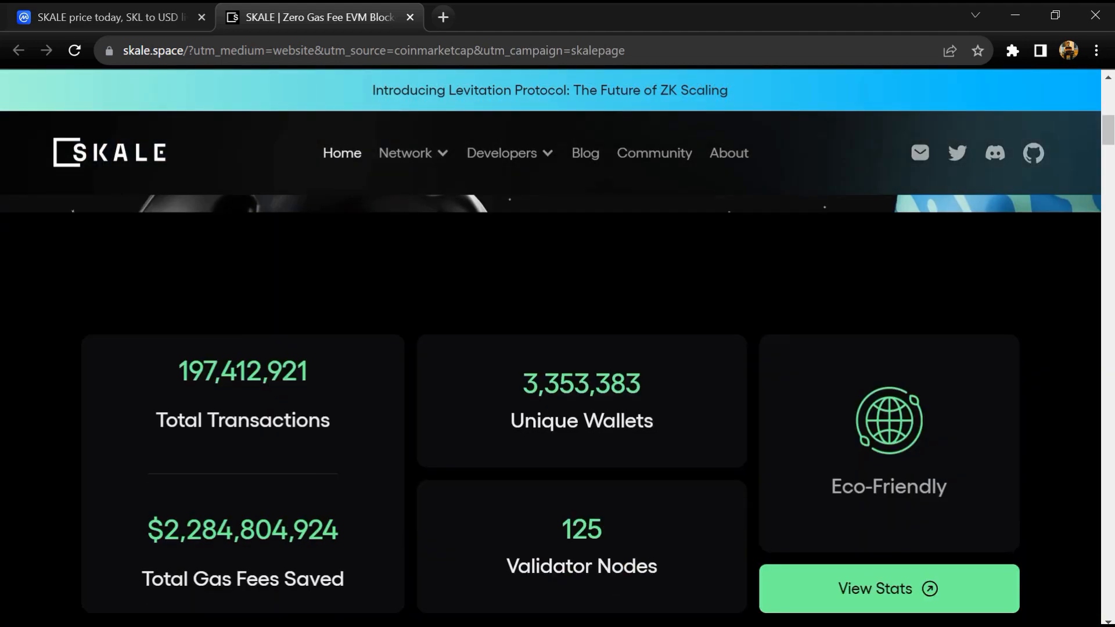
scroll("down", 3)
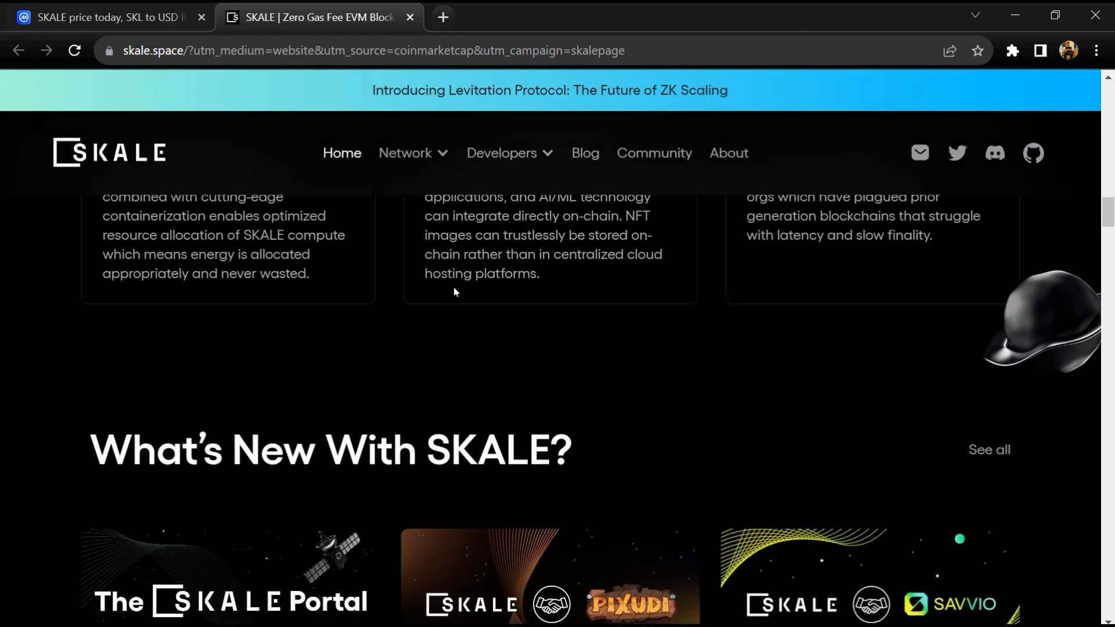
scroll("up", 3)
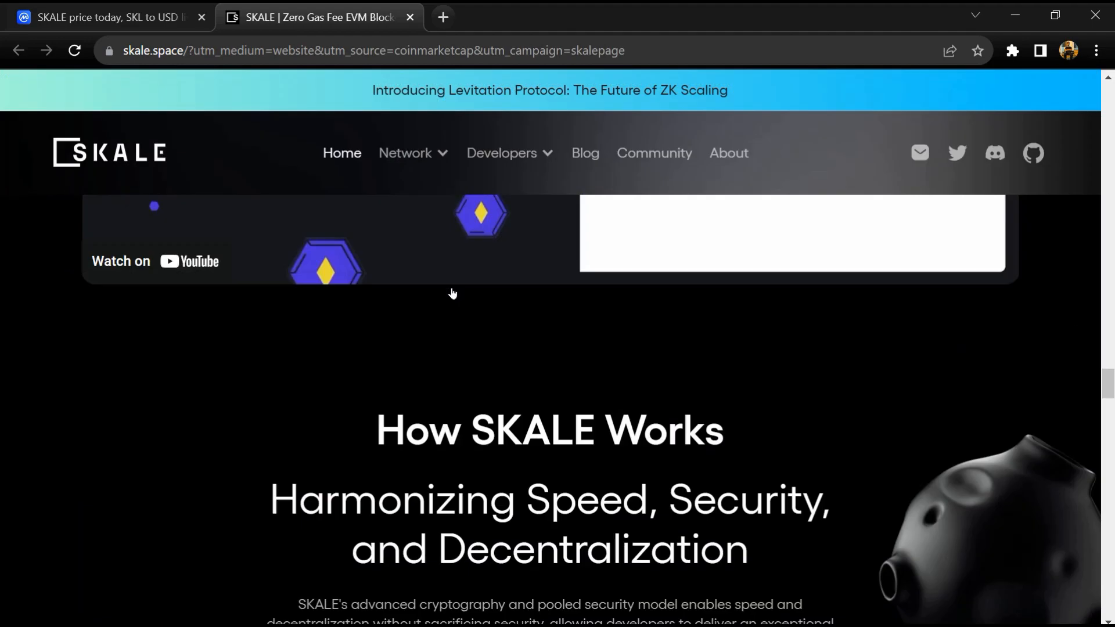
scroll("down", 3)
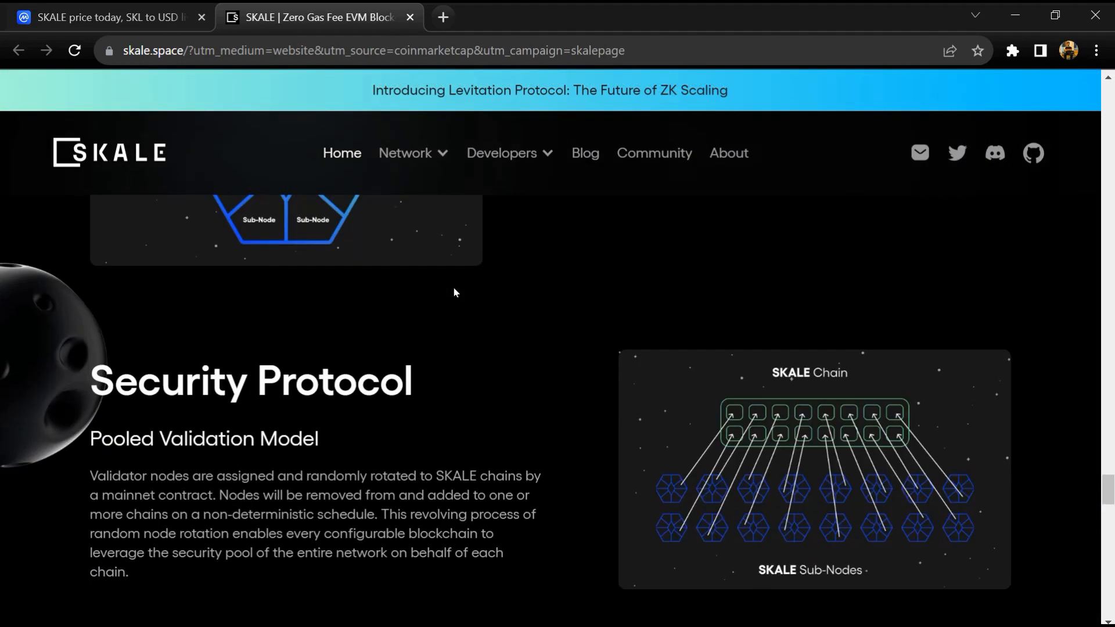
scroll("down", 3)
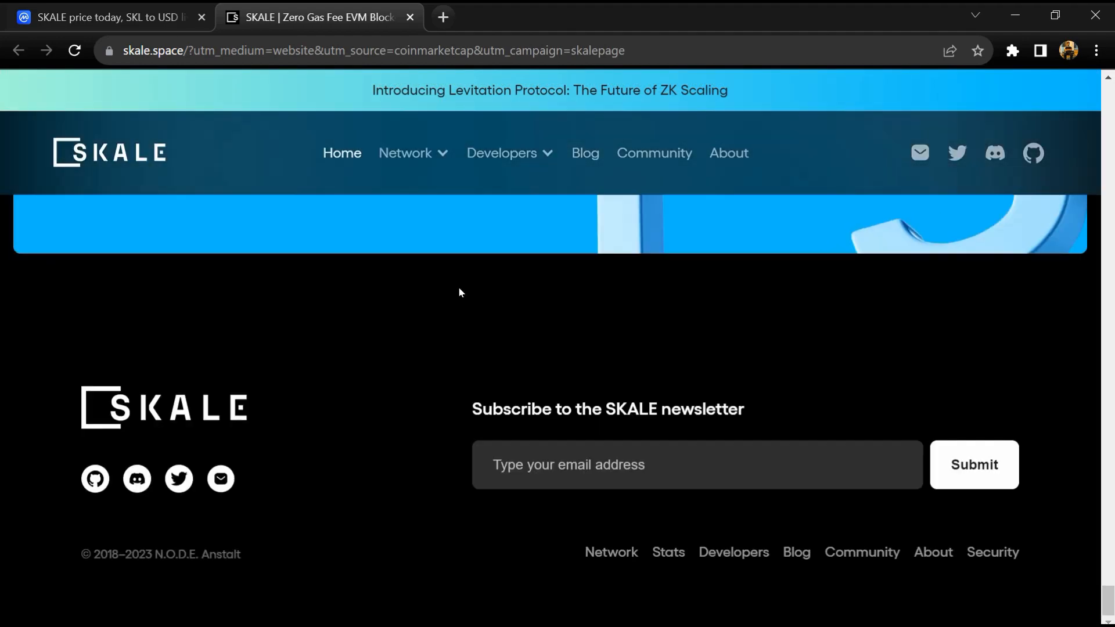
scroll("up", 3)
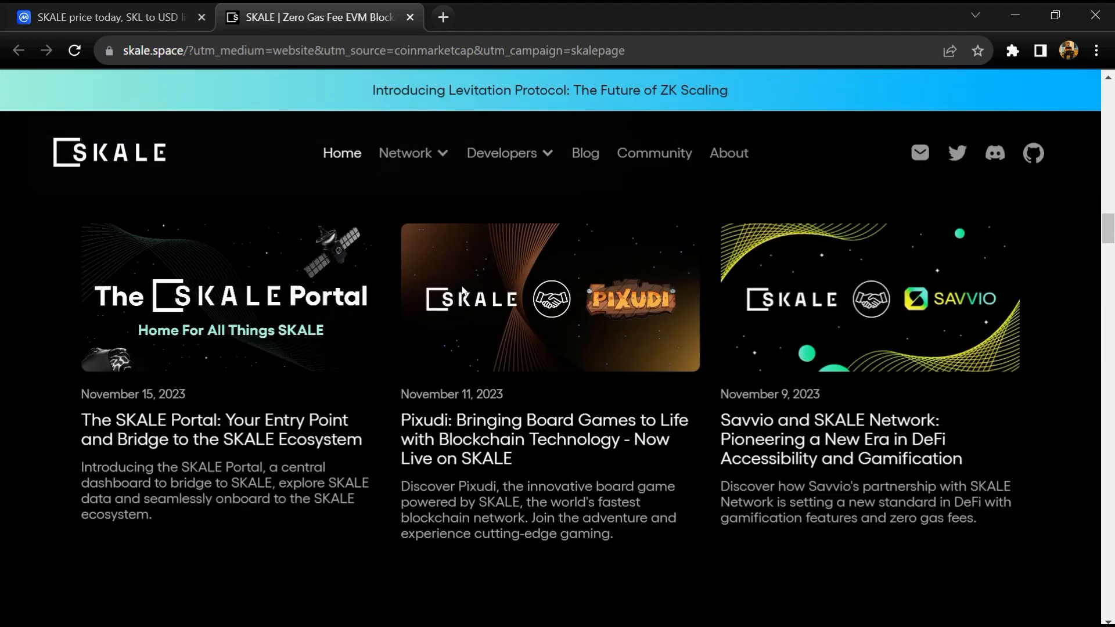
left_click(107, 17)
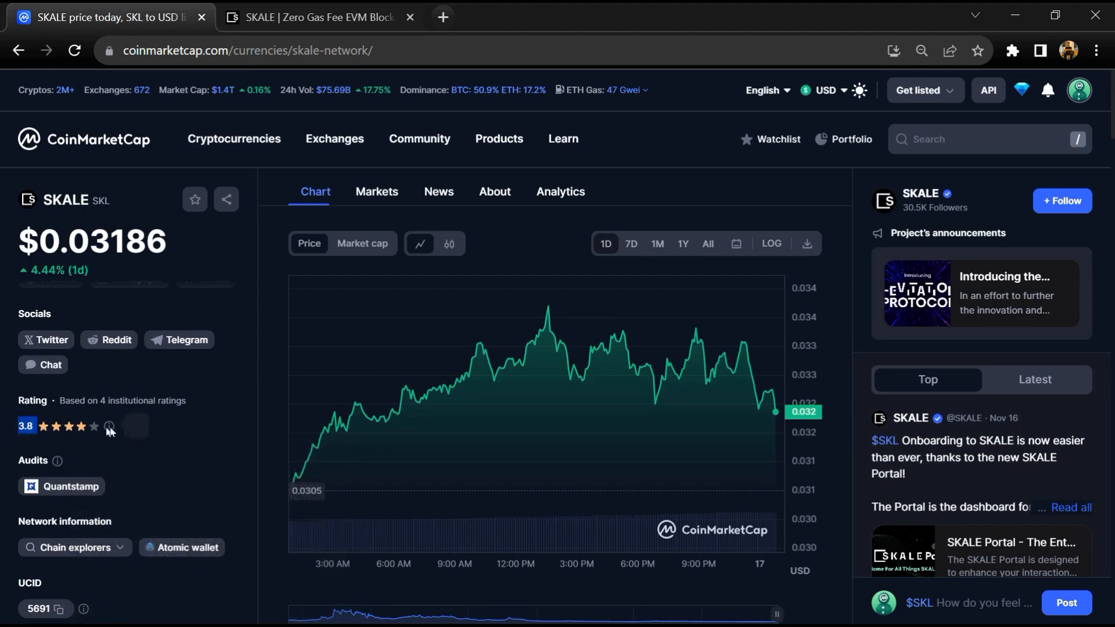
mouse_move(68, 487)
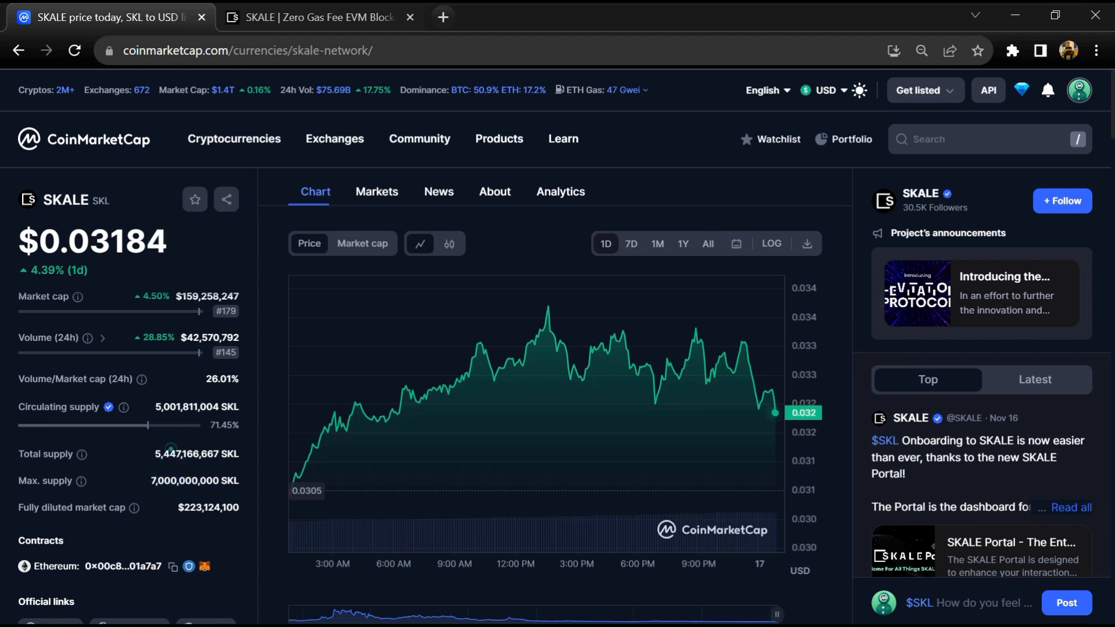
Highlight SKALE's circulating supply, then browse the Markets table of SKL trading pairs
double_click(193, 454)
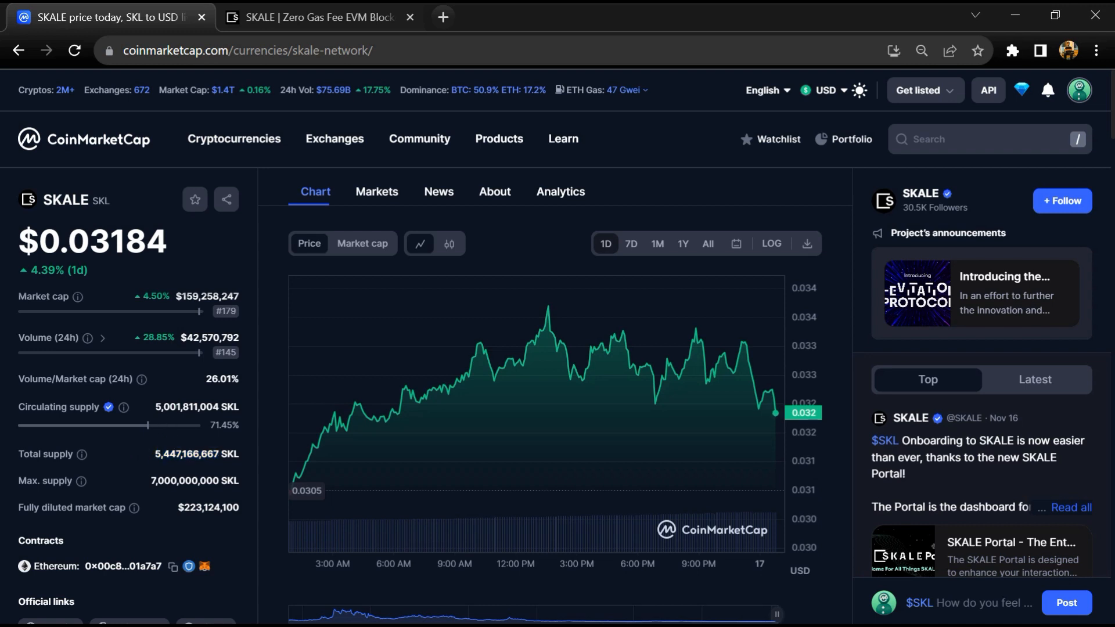
double_click(197, 406)
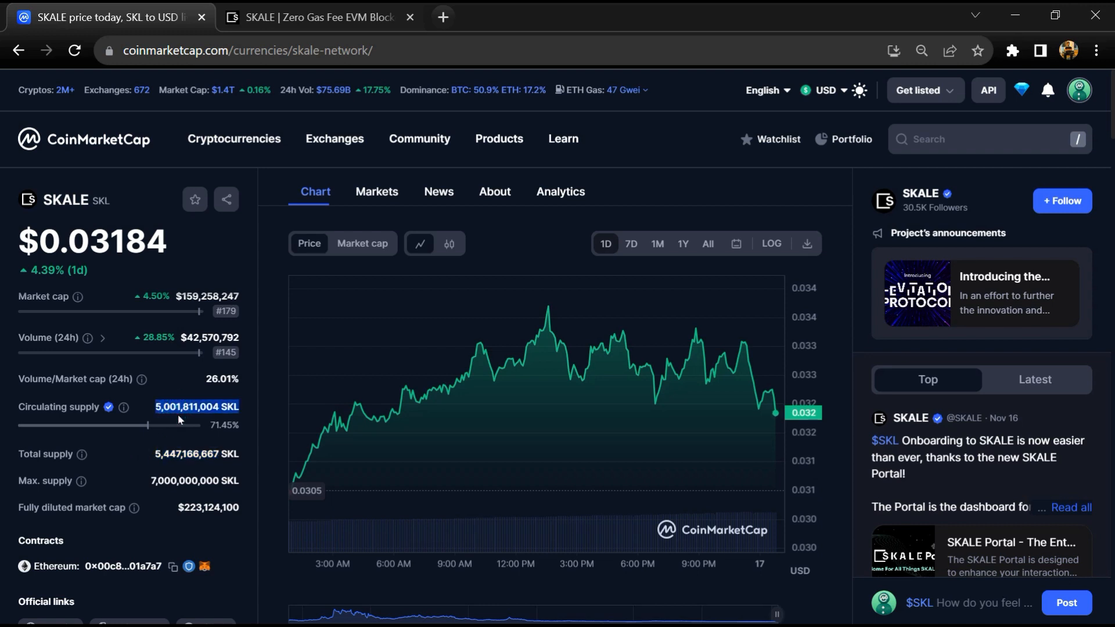
left_click(376, 191)
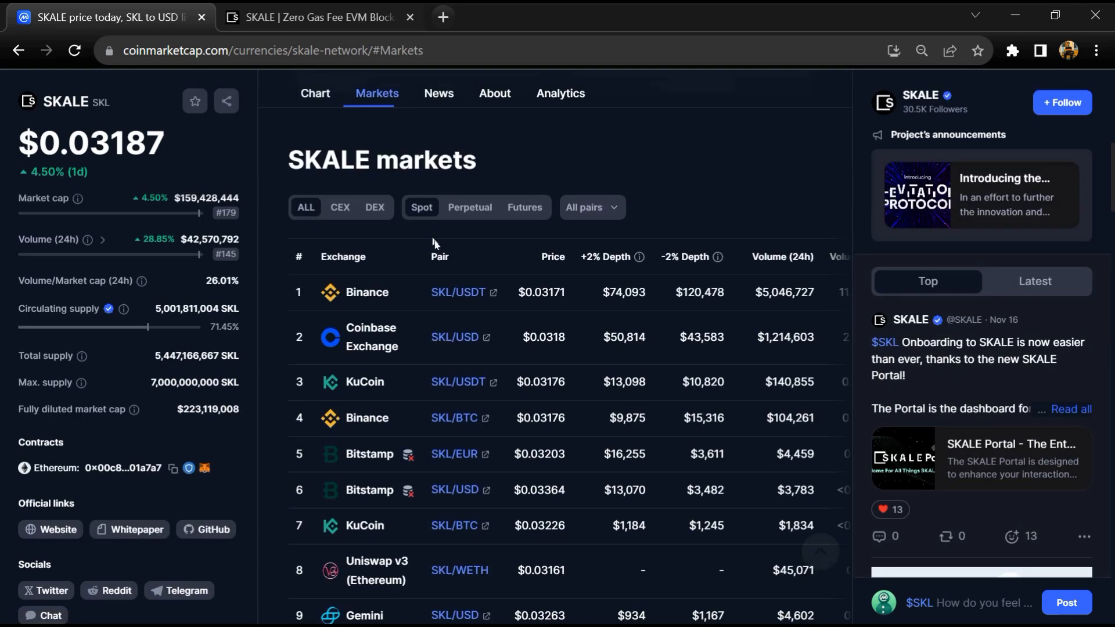
scroll("down", 3)
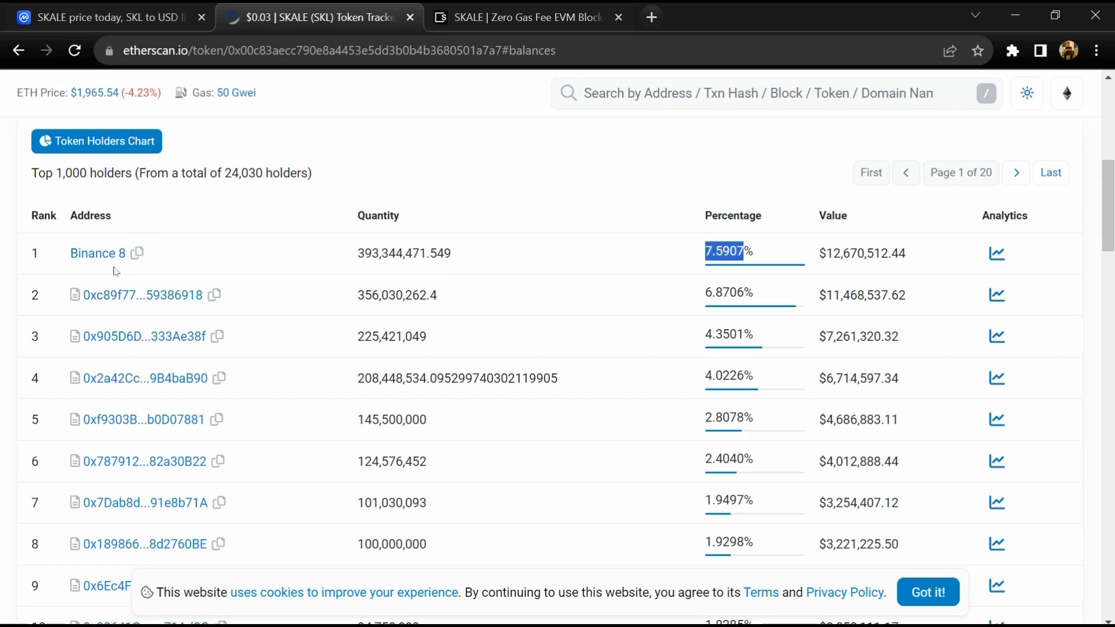
Scroll SKL holders to rank 50, highlighting Crypto.com 5's share, then back up to Binance 8
scroll("down", 3)
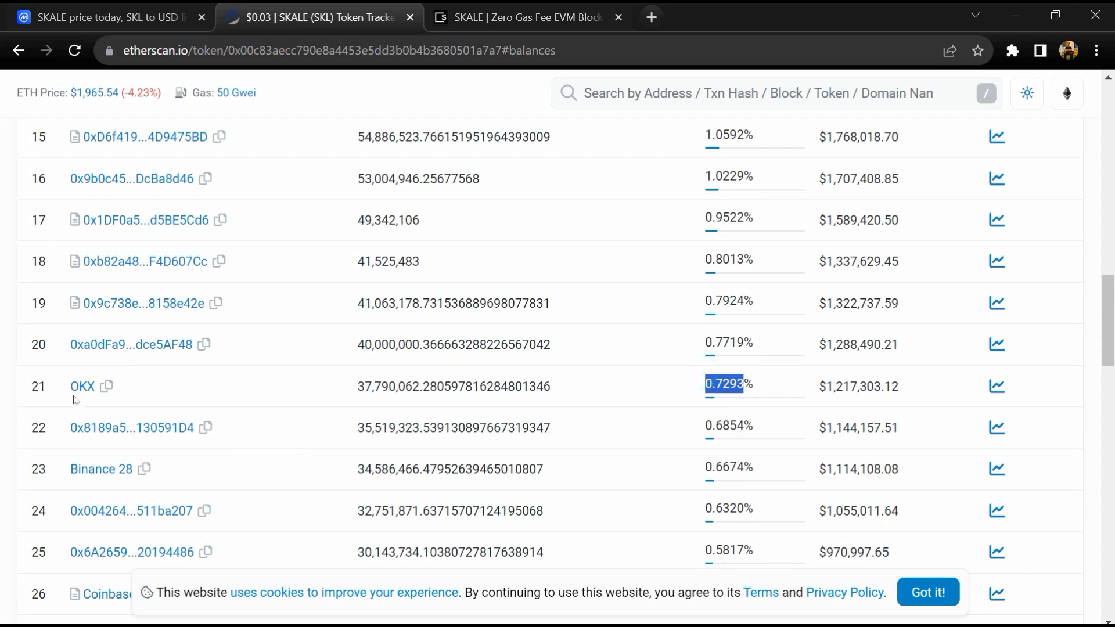
mouse_move(81, 387)
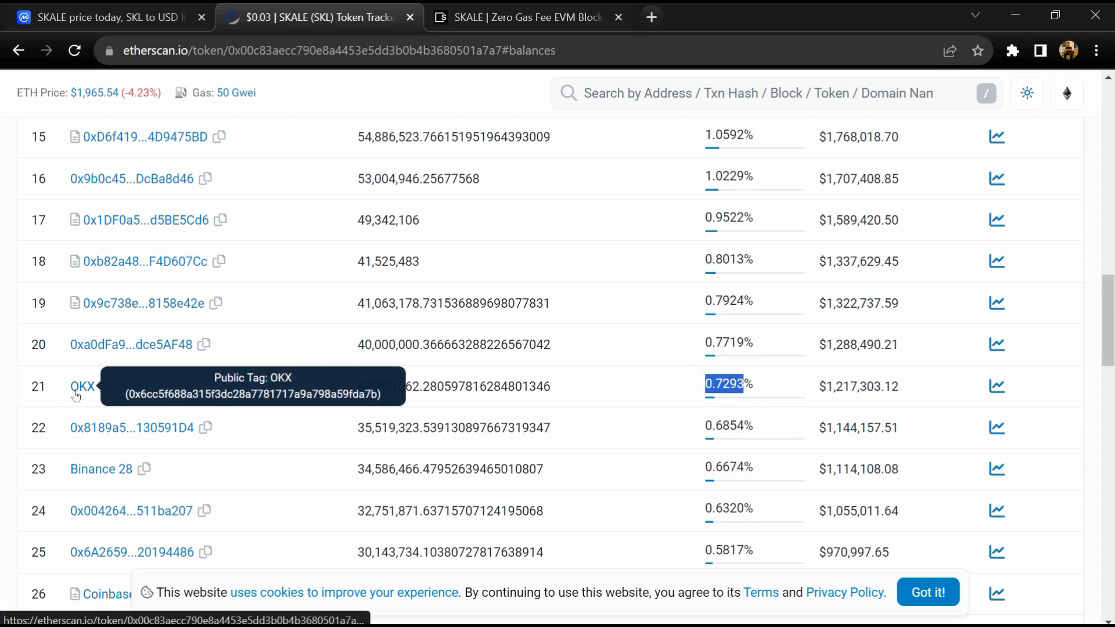
scroll("down", 3)
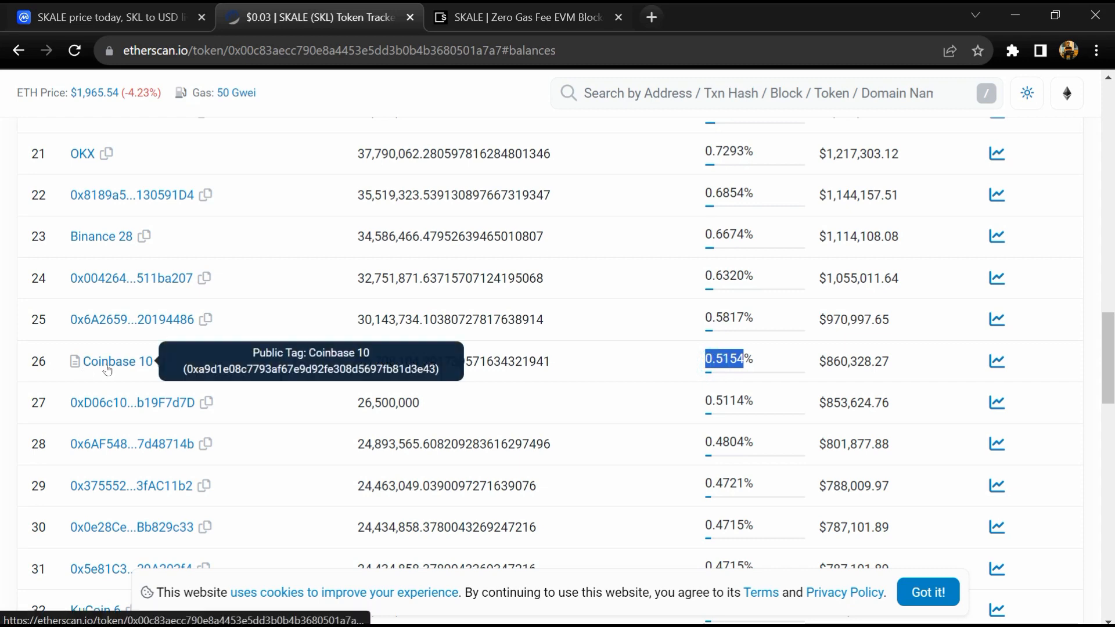
scroll("down", 3)
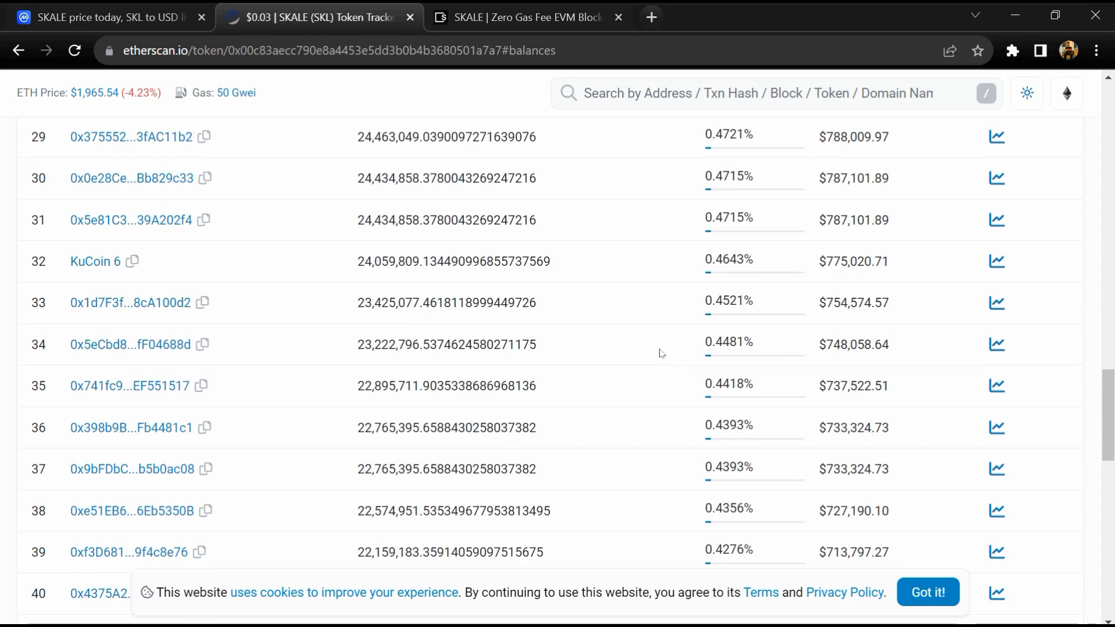
scroll("down", 3)
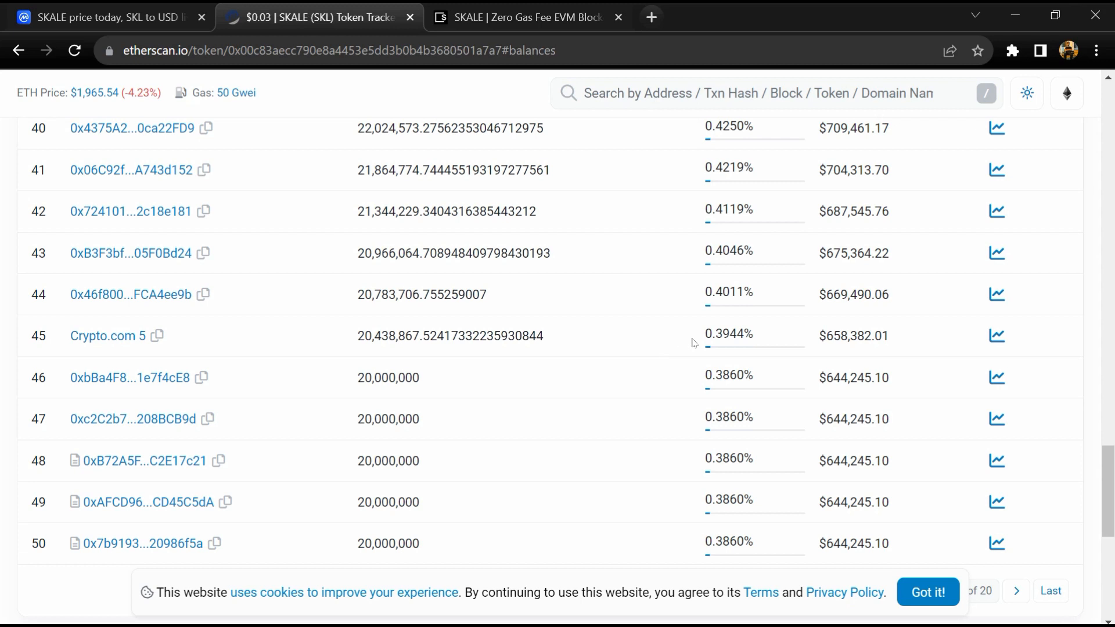
double_click(727, 333)
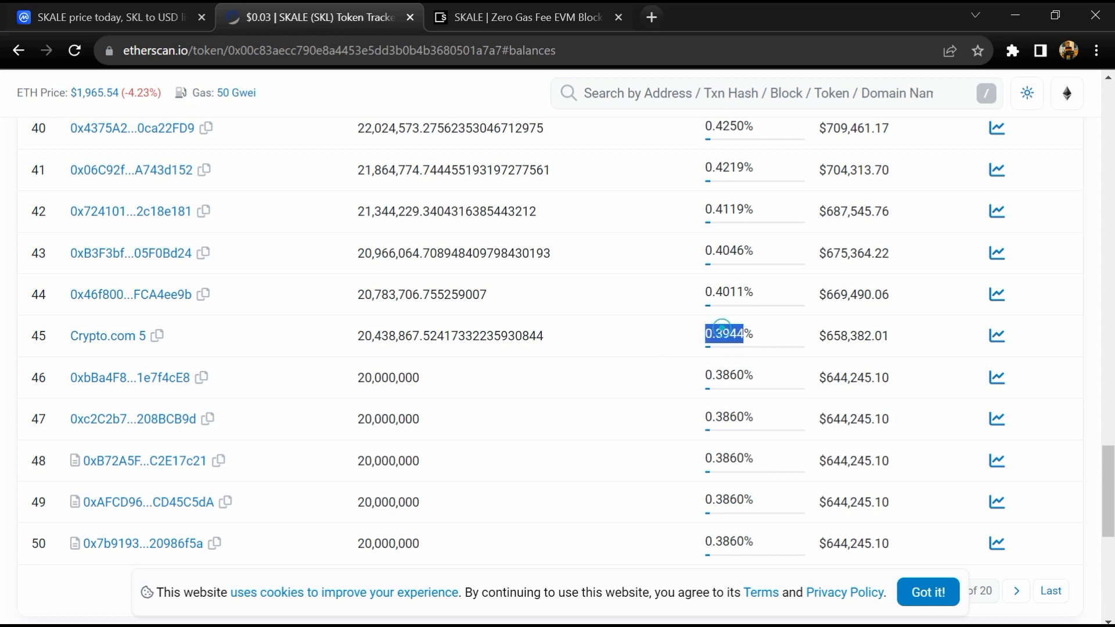
mouse_move(106, 335)
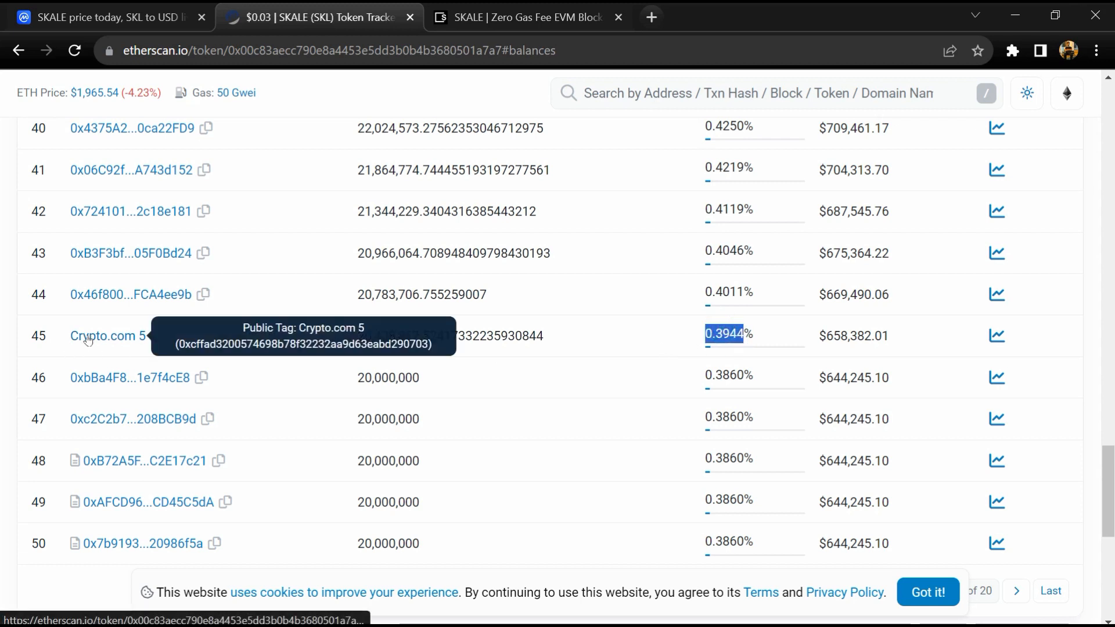
scroll("up", 3)
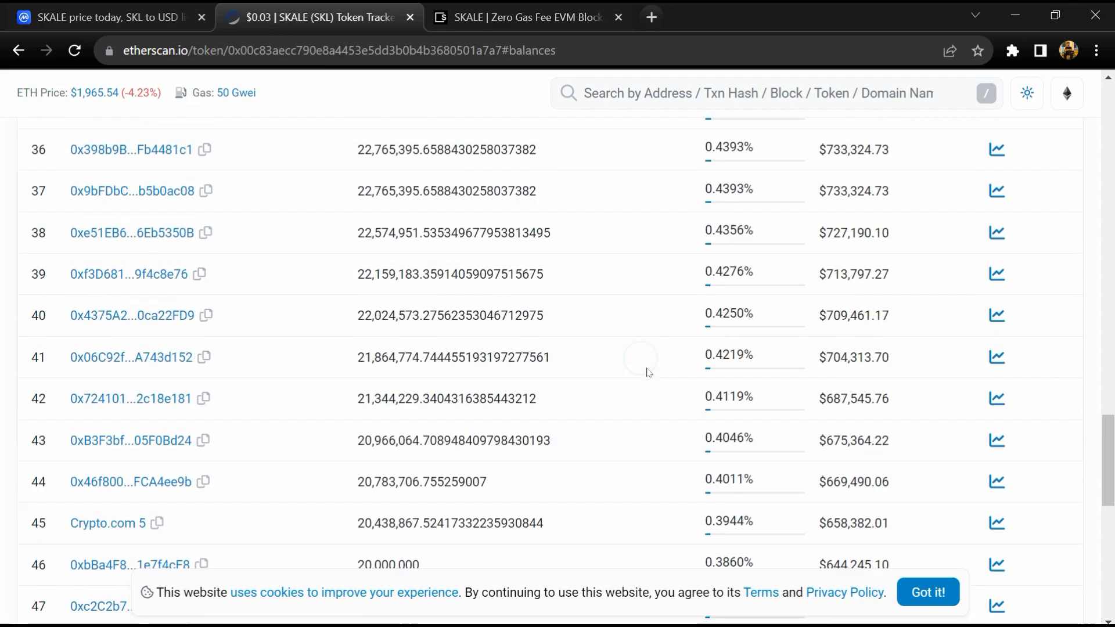
scroll("up", 3)
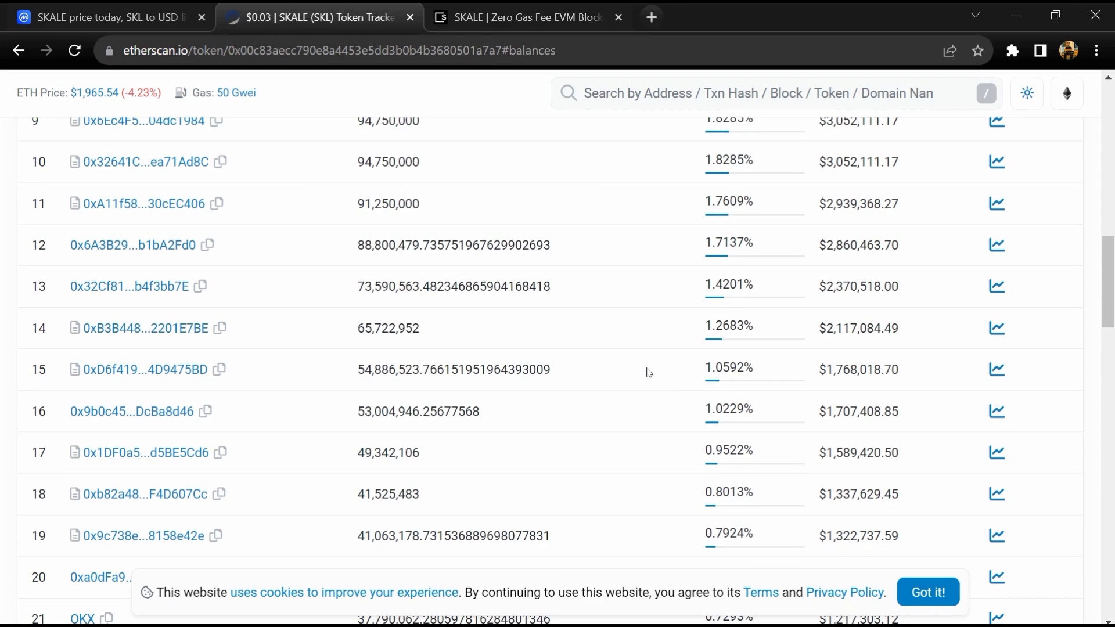
scroll("up", 3)
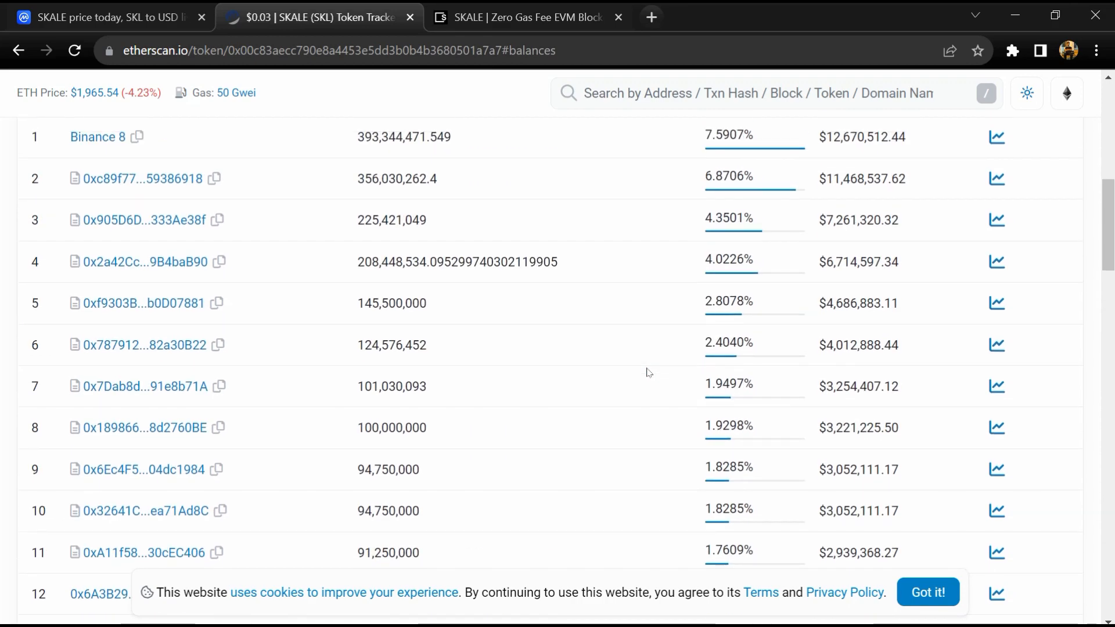